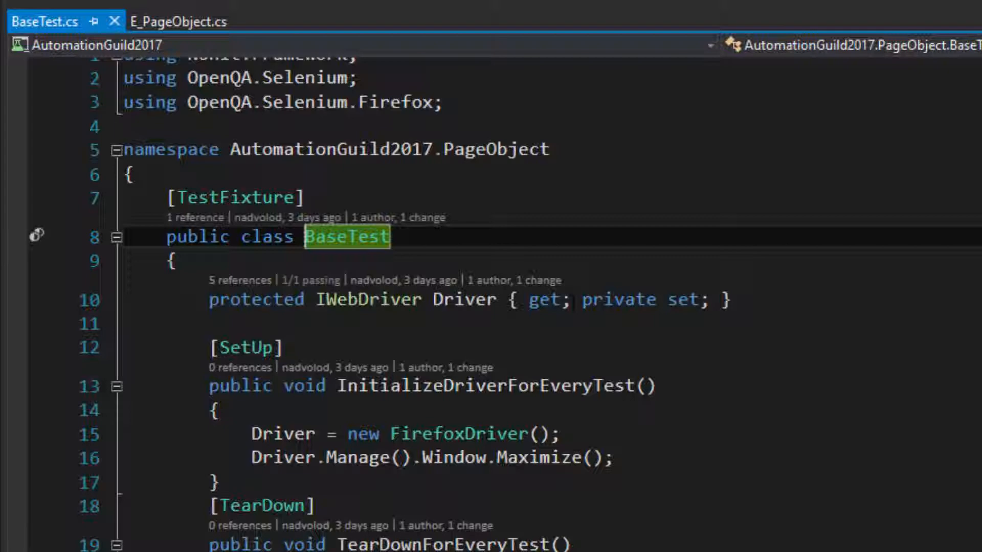
Review BaseTest's window maximize setup and the E_PageObject test's GoTo() call.
scroll("down", 3)
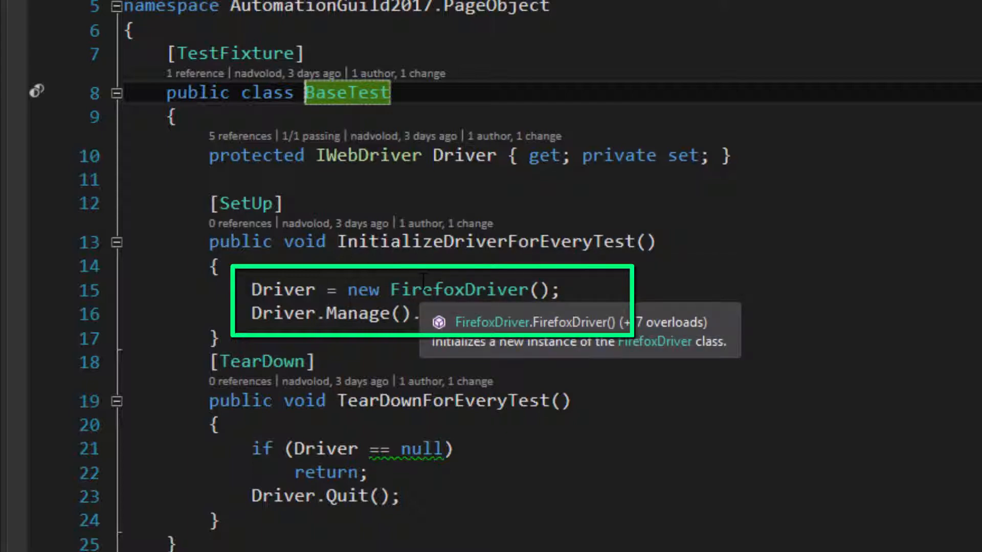
type(".Window.Maximize();")
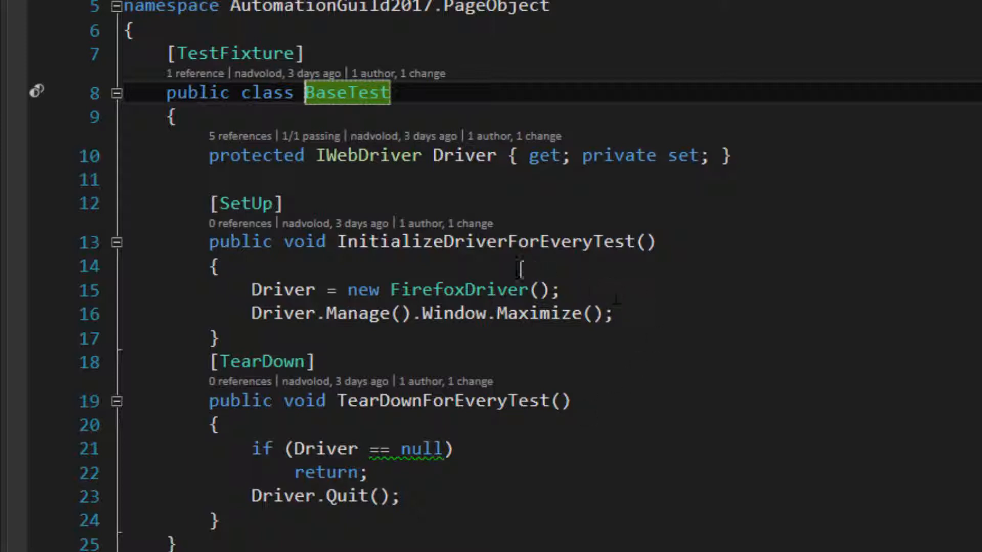
mouse_move(485, 401)
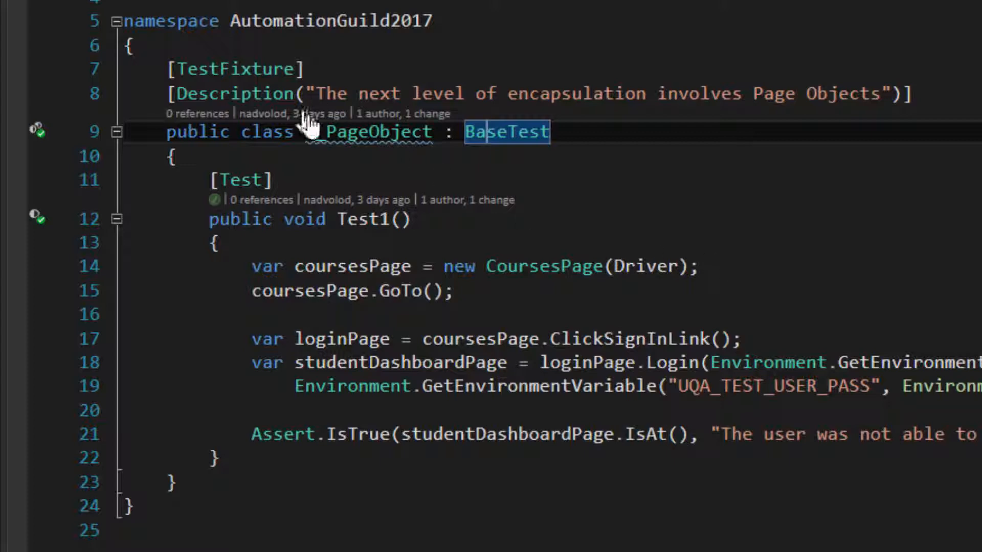
type("E_")
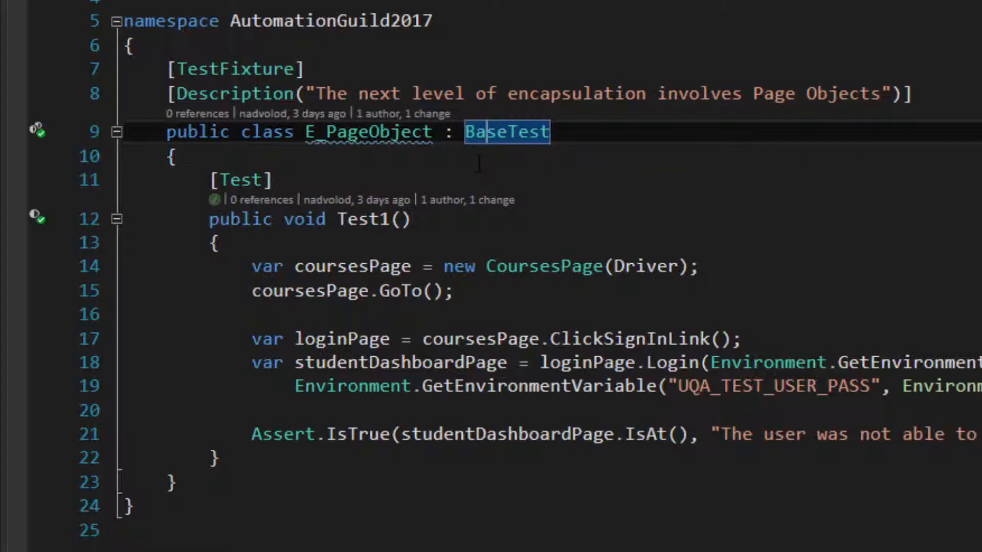
mouse_move(479, 228)
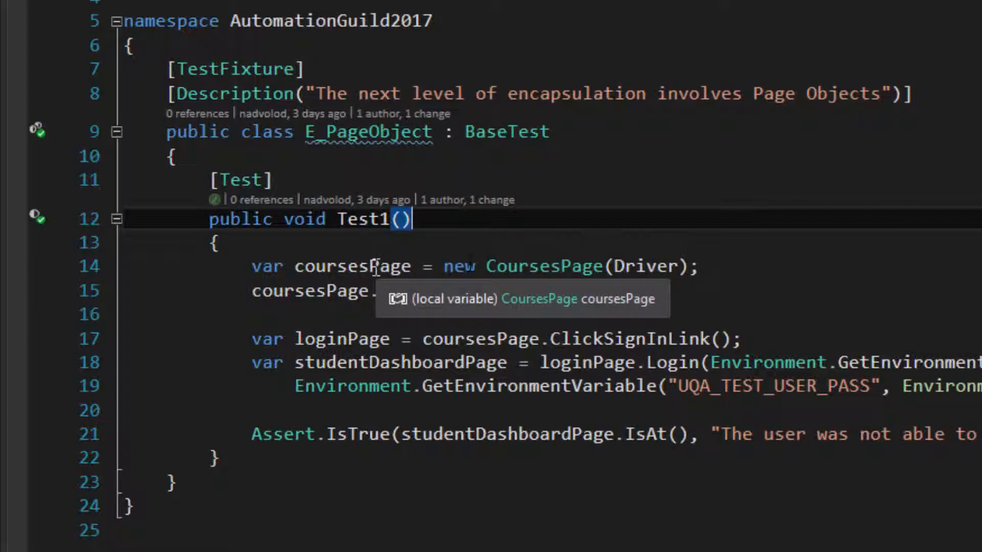
type("GoTo();")
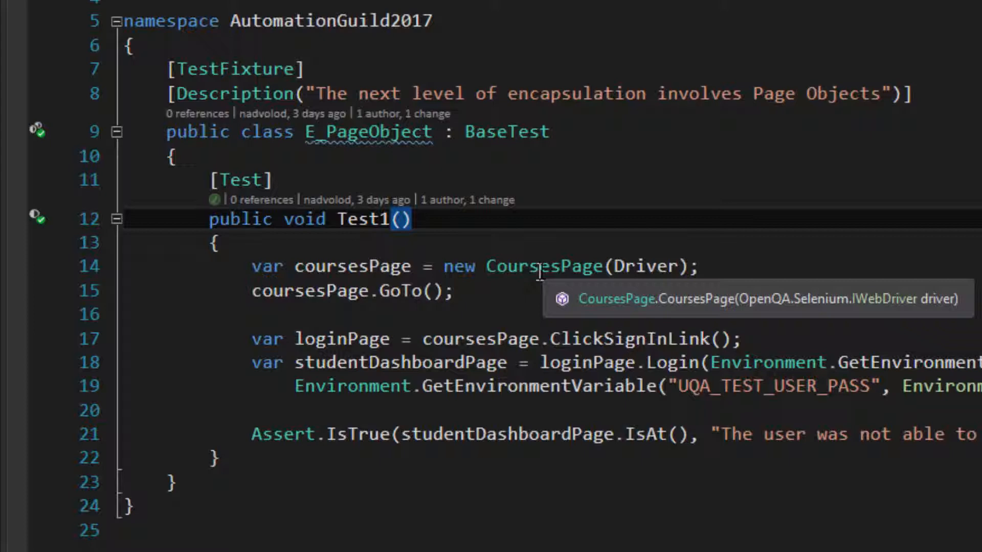
Go to the CoursesPage class definition from the E_PageObject test.
double_click(543, 266)
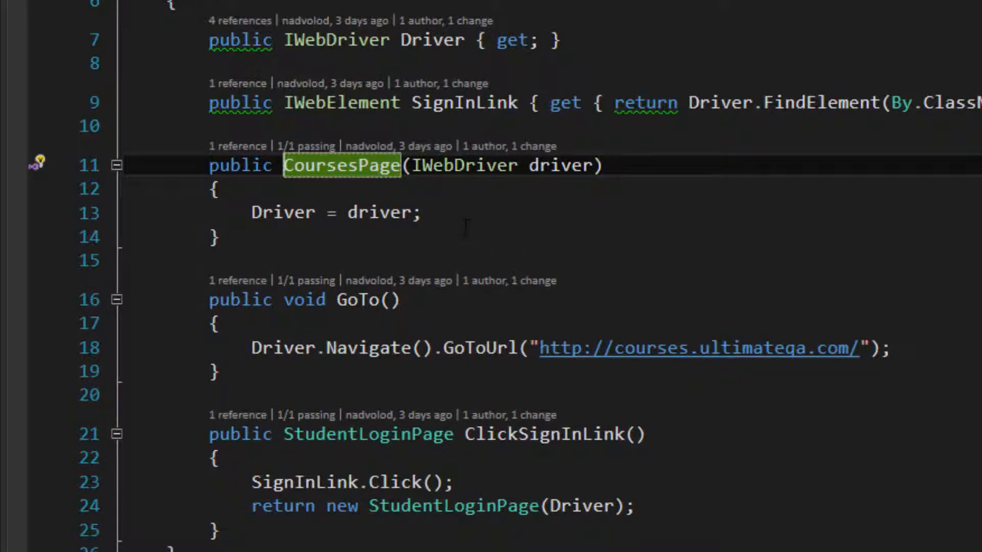
scroll("down", 3)
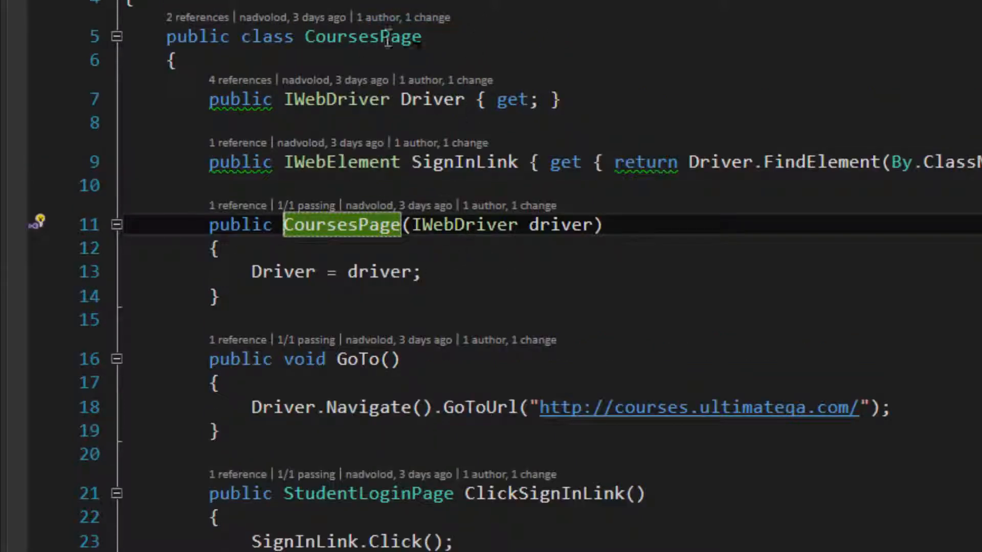
mouse_move(431, 99)
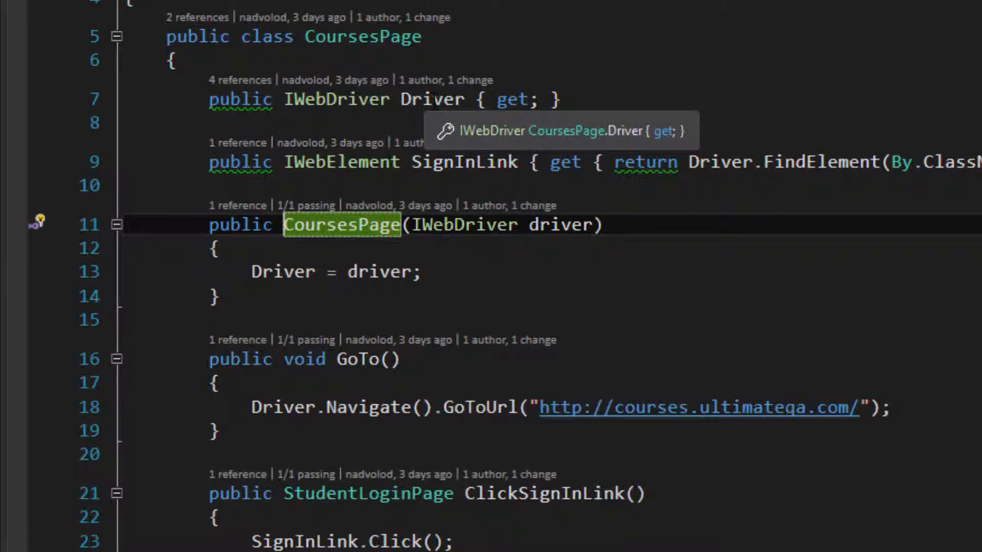
mouse_move(543, 122)
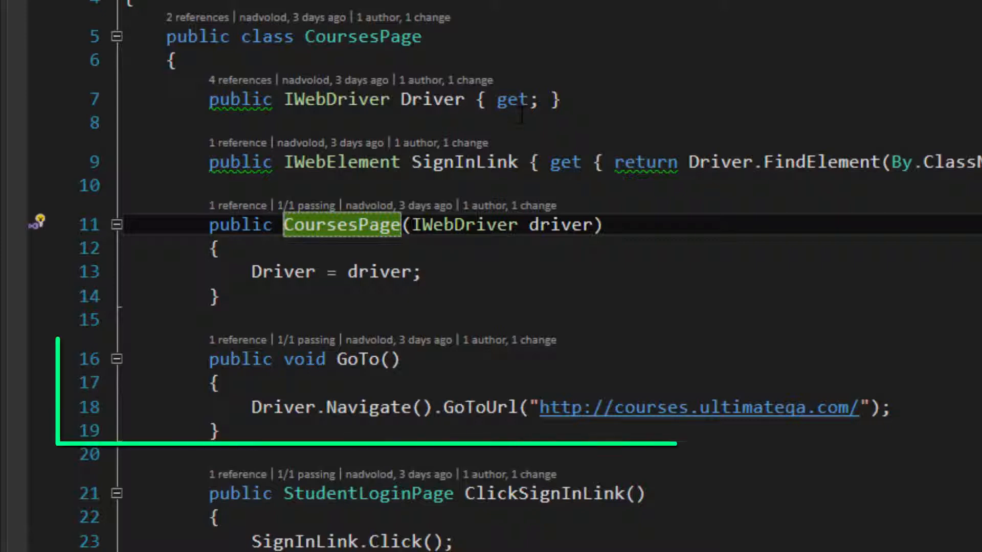
mouse_move(360, 358)
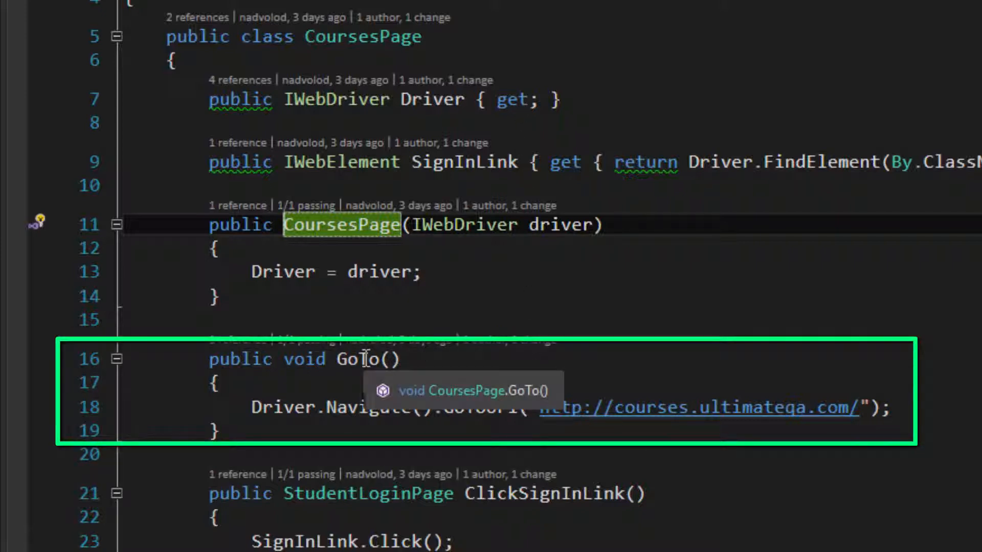
mouse_move(445, 399)
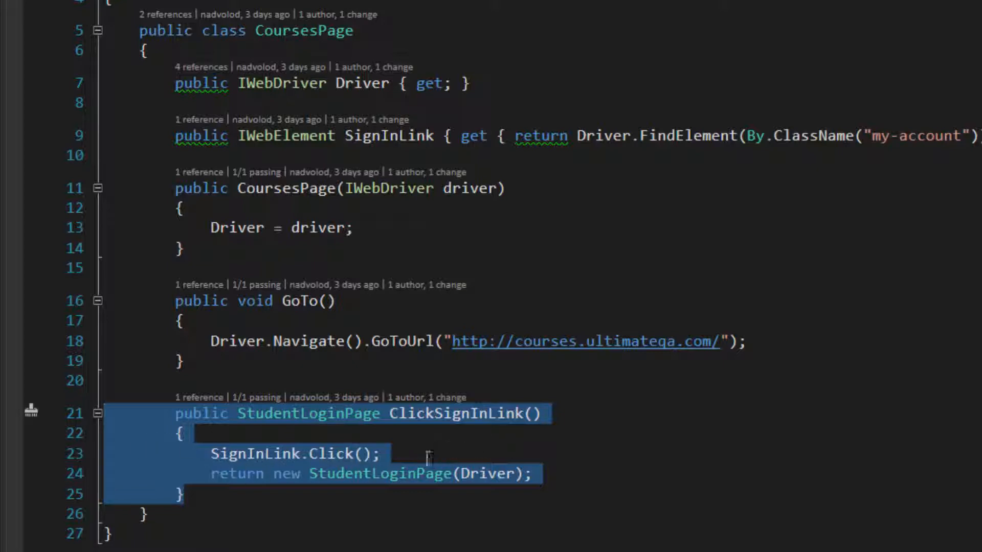
mouse_move(421, 471)
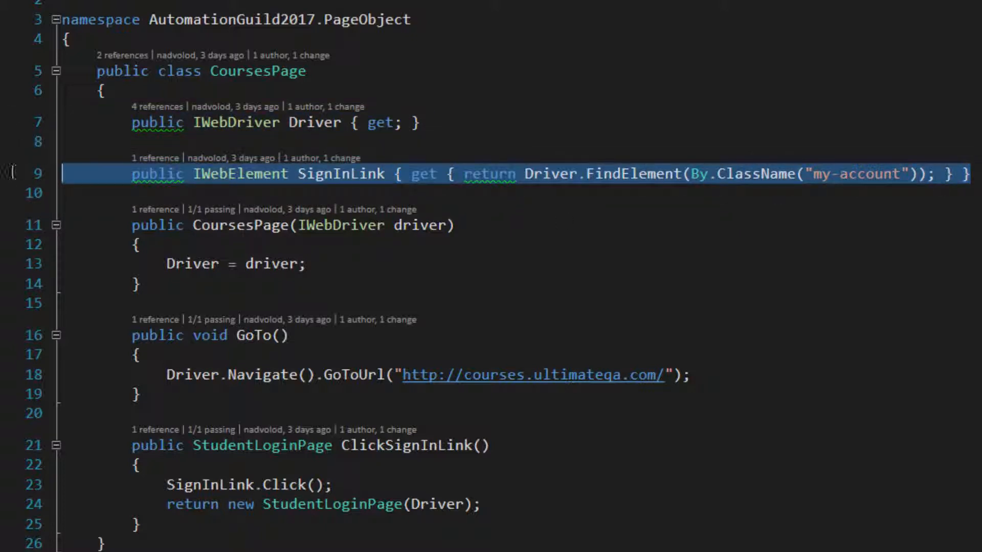
mouse_move(339, 173)
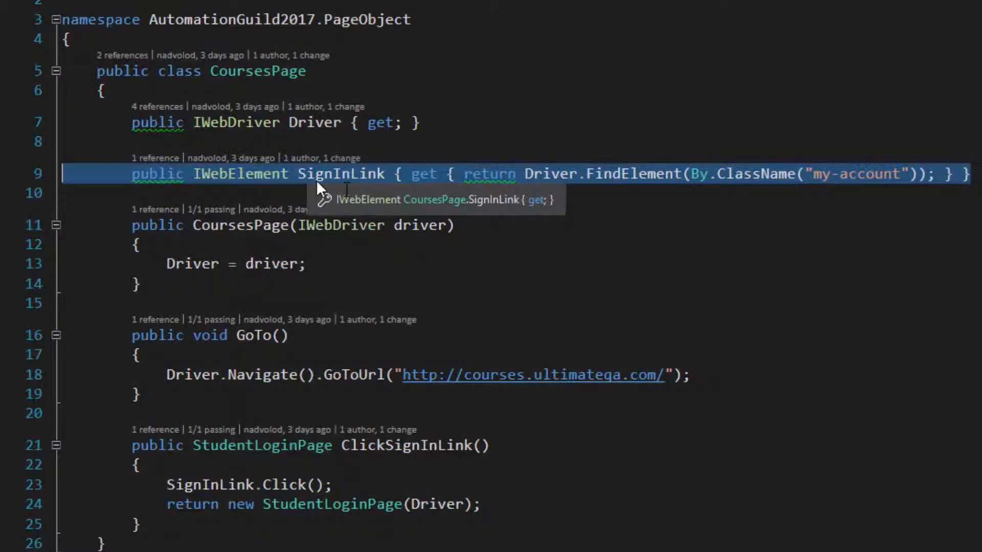